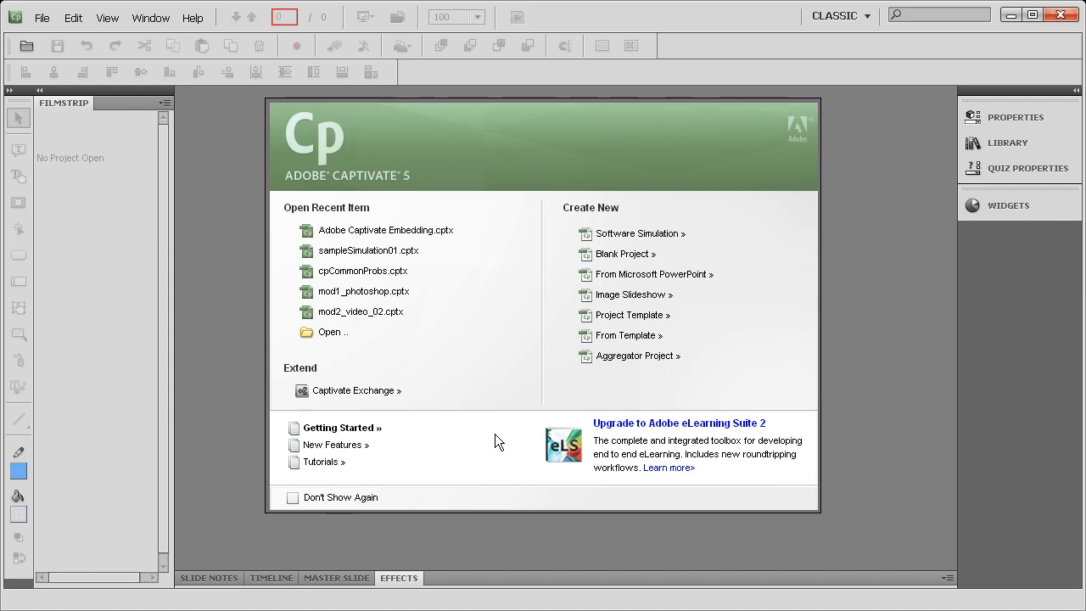
pyautogui.moveTo(521, 308)
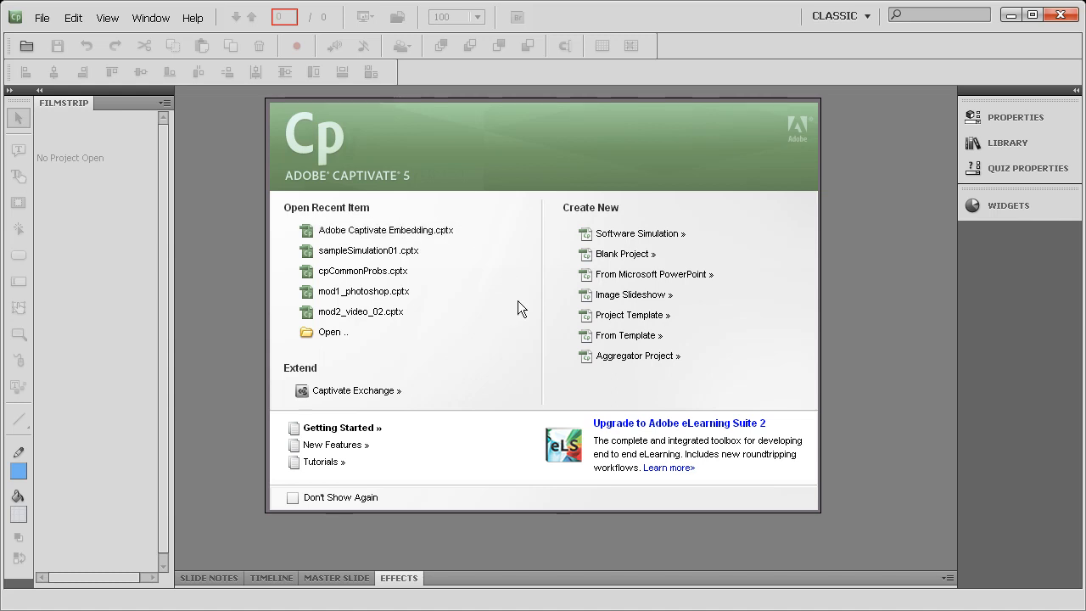
pyautogui.moveTo(632, 295)
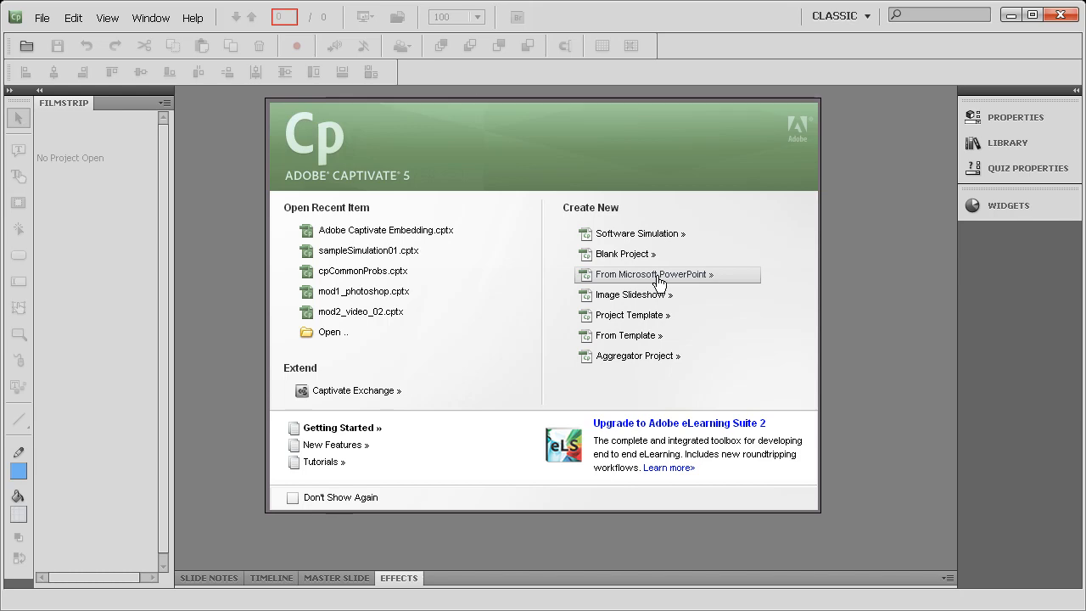
# Convert the 'Is Rapid eLearning Right for Me_004' PowerPoint into a 14-slide Captivate project.
pyautogui.click(653, 274)
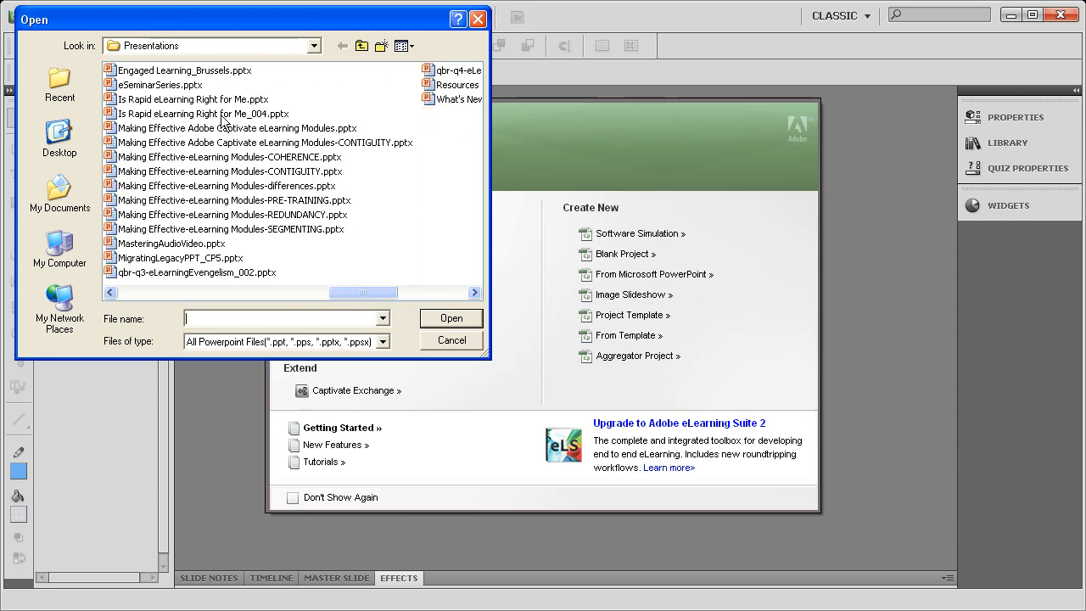
pyautogui.click(450, 318)
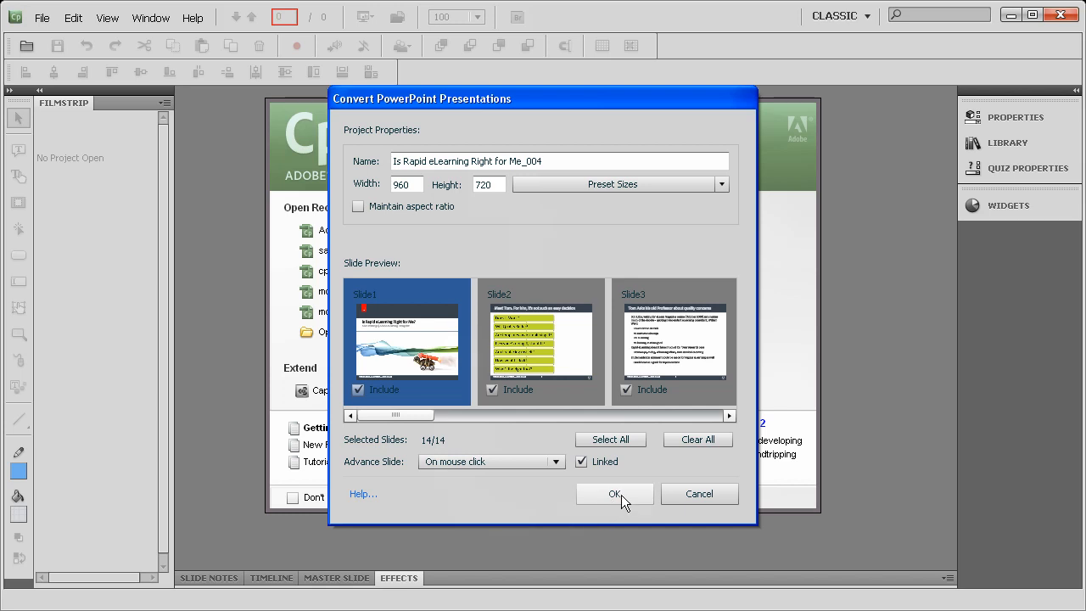
pyautogui.click(615, 494)
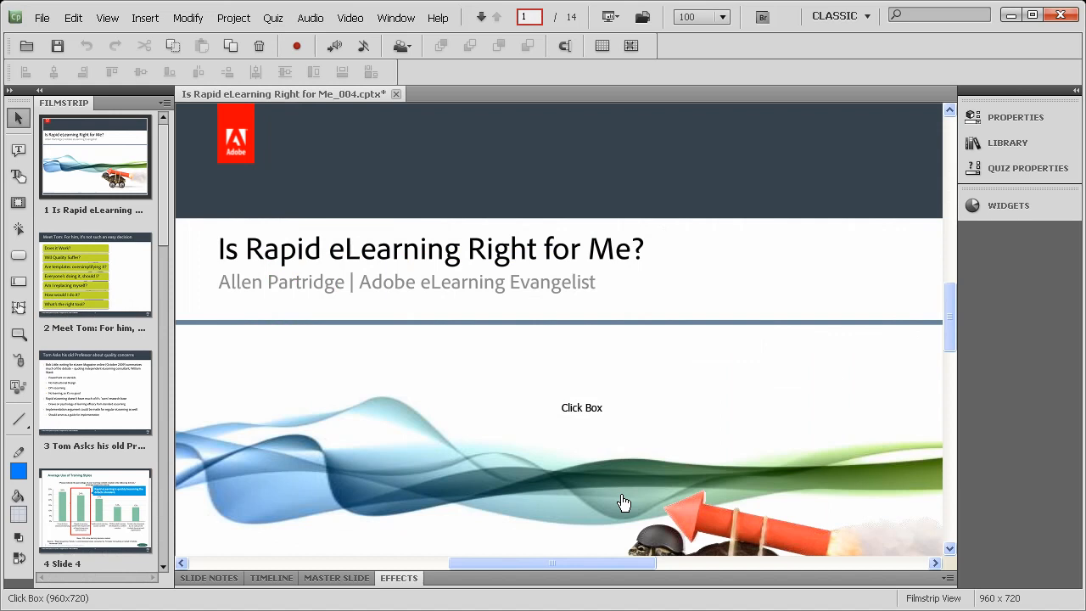
pyautogui.moveTo(624, 501)
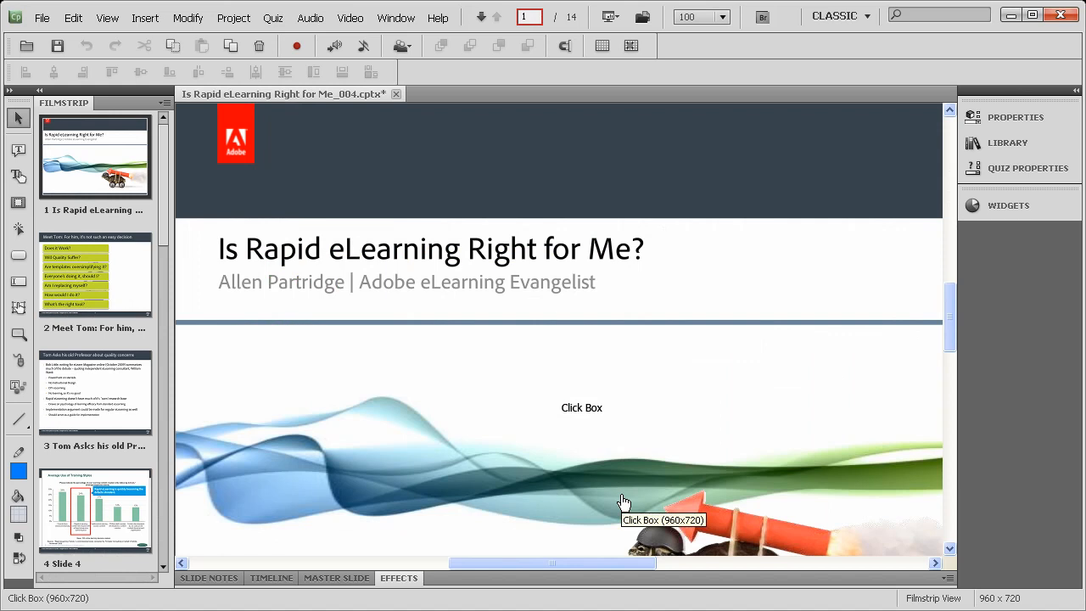
pyautogui.moveTo(390, 253)
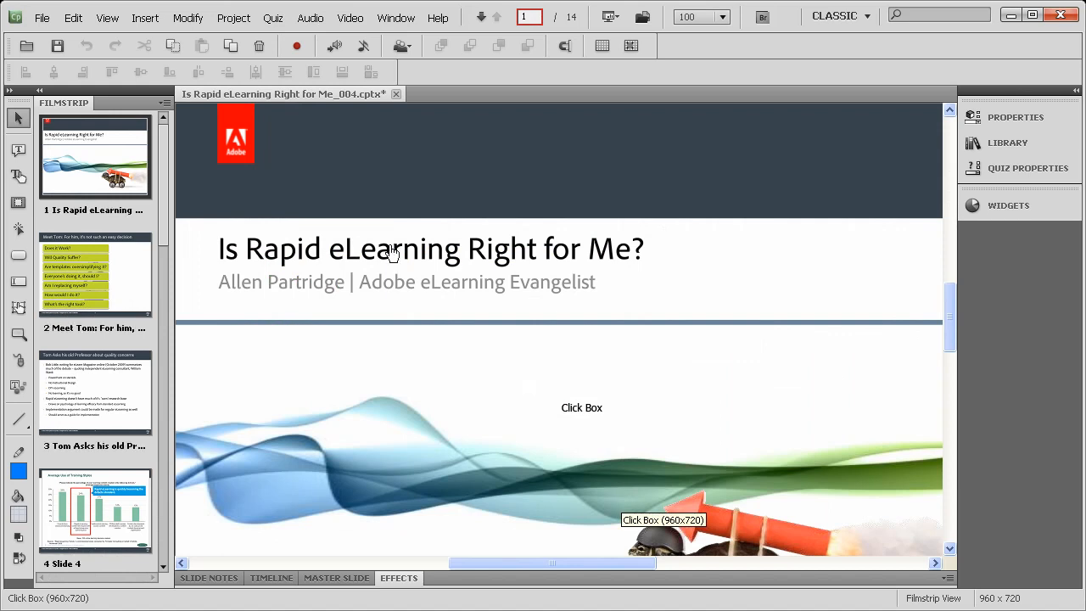
# Open the Window menu to reach the Skin Editor.
pyautogui.click(396, 17)
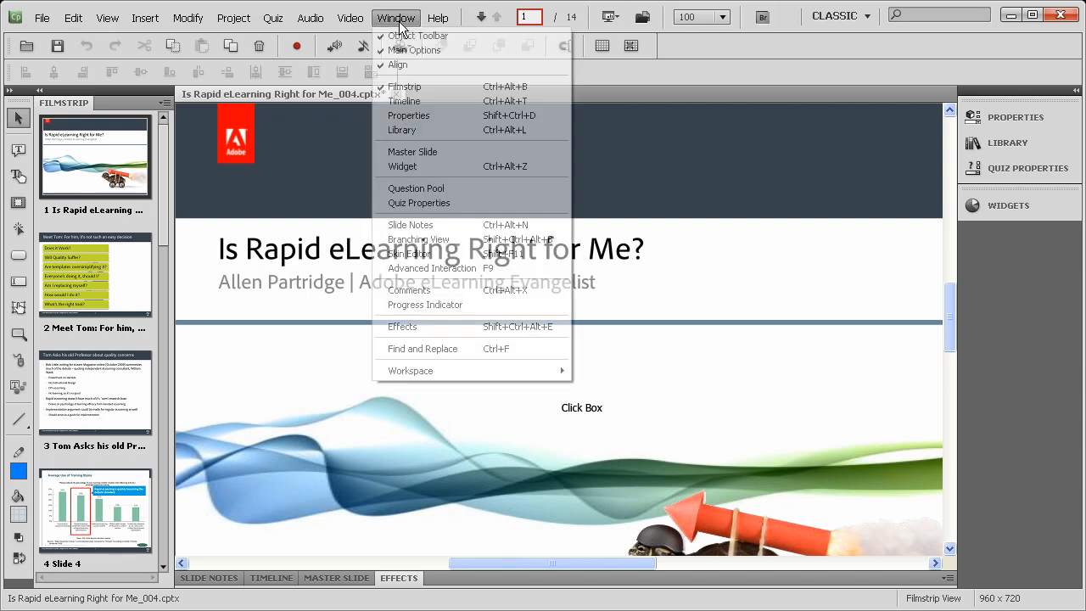
pyautogui.moveTo(409, 253)
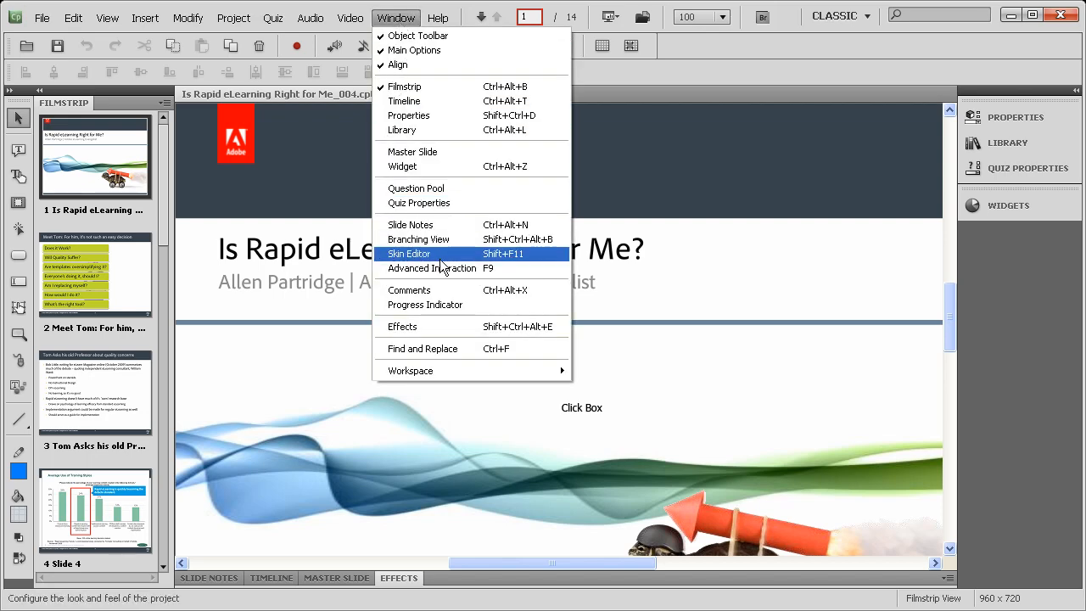
# Enable Show TOC in the Skin Editor's Table of Contents settings, then close the editor.
pyautogui.click(409, 254)
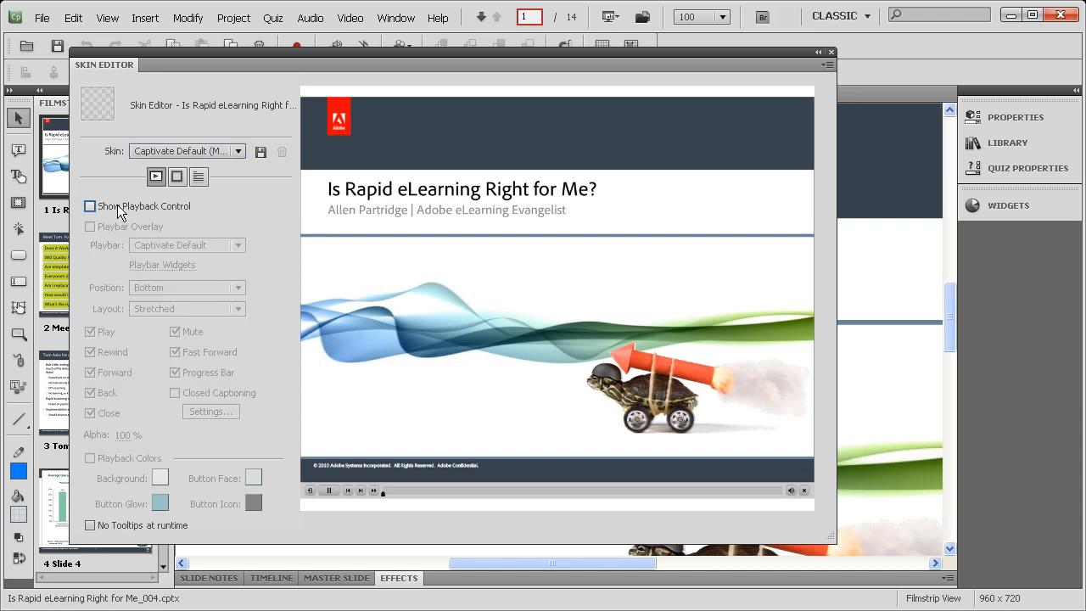
pyautogui.click(176, 177)
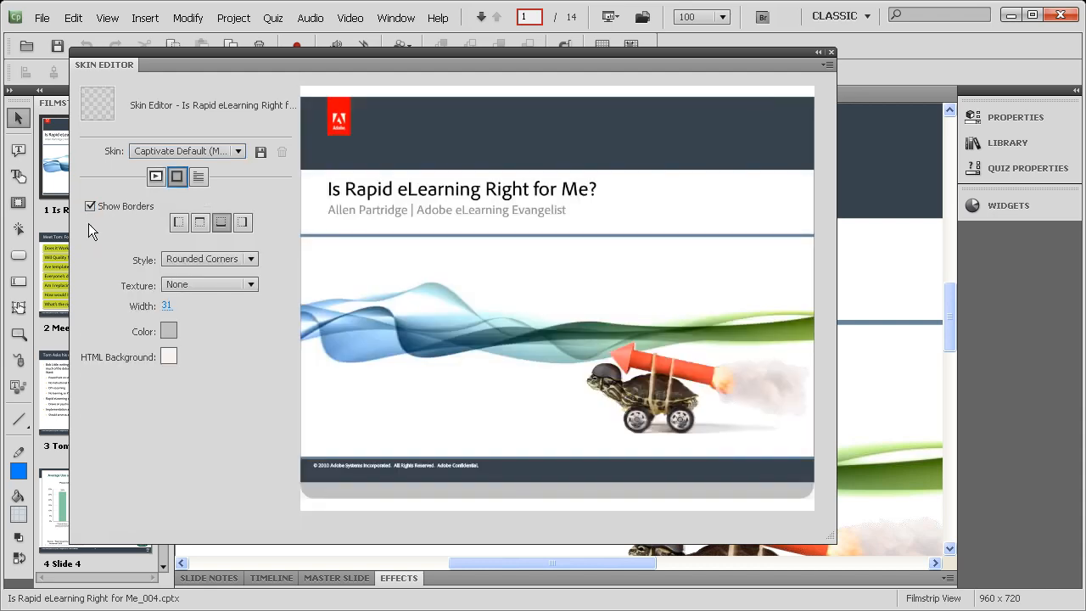
pyautogui.click(199, 176)
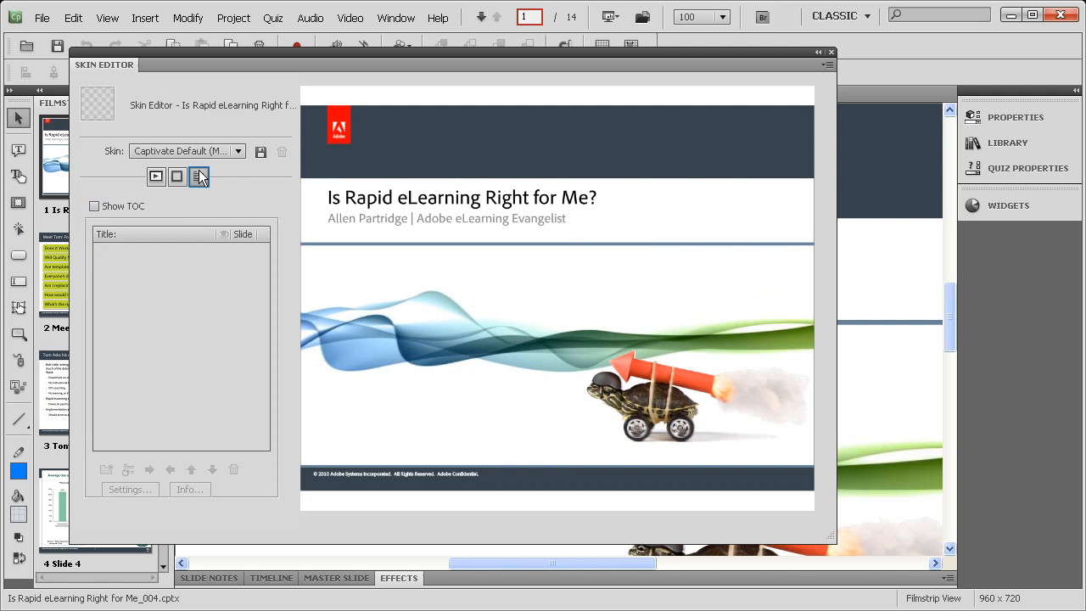
pyautogui.click(94, 205)
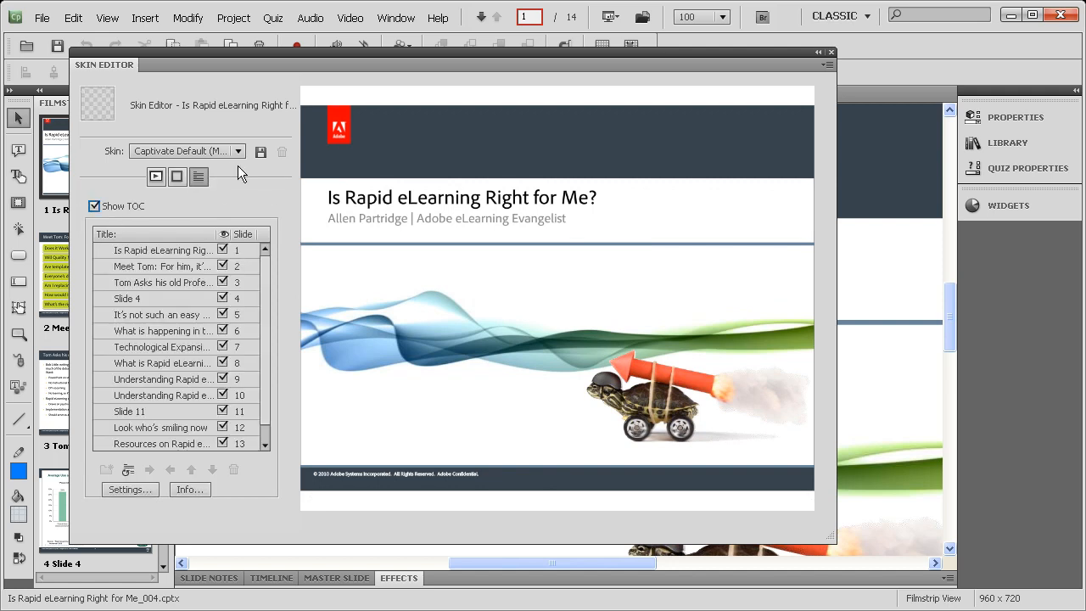
pyautogui.click(198, 177)
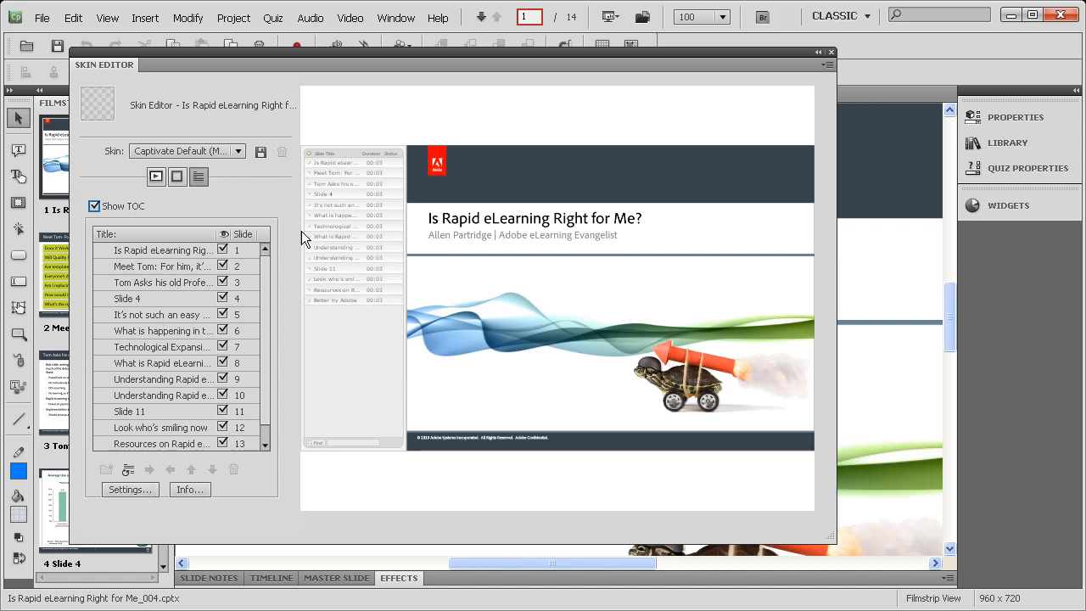
pyautogui.moveTo(188, 411)
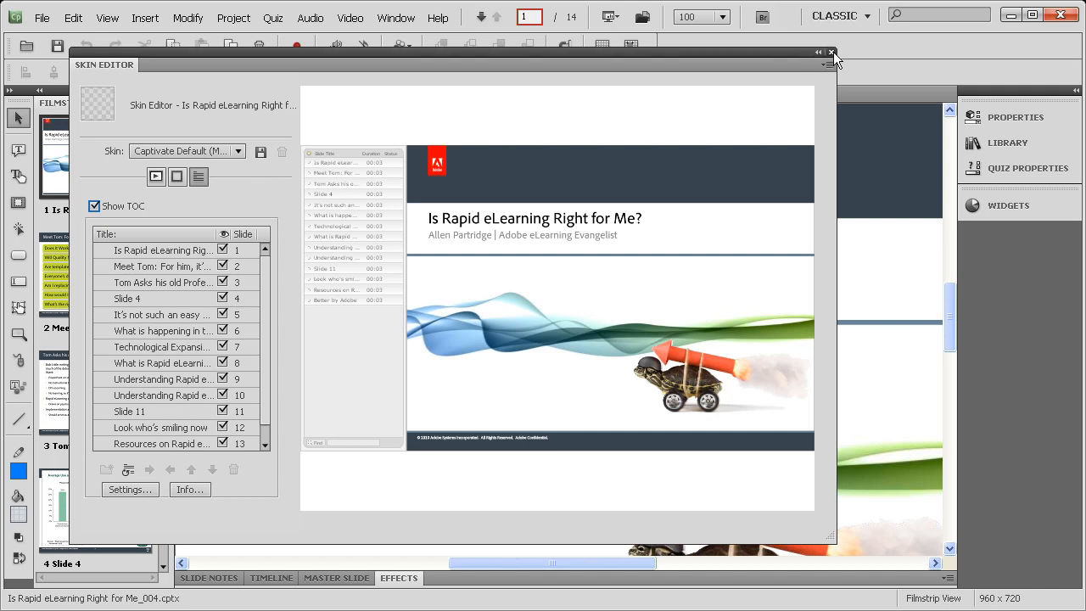
pyautogui.click(831, 52)
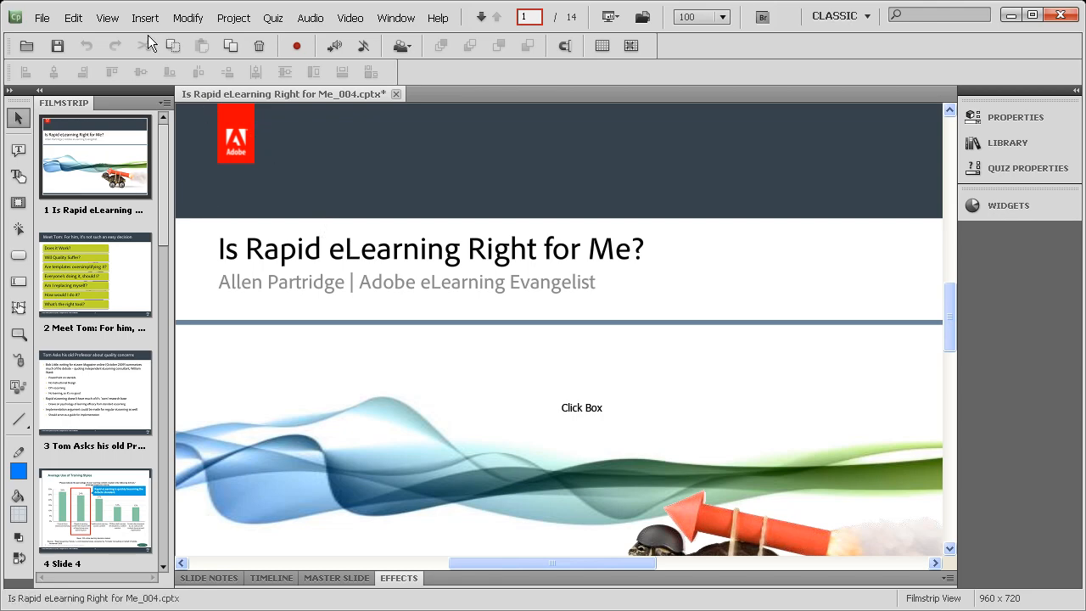
# Insert Safety_Introkeyed_F8_HQ.flv as slide video, distributed while retaining slide durations.
pyautogui.click(145, 17)
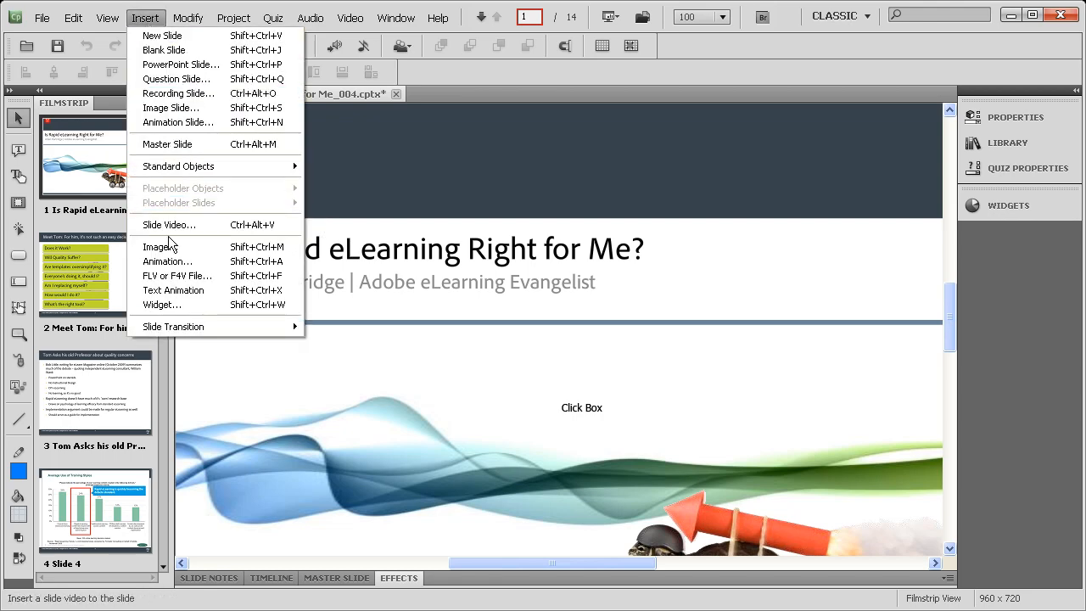
pyautogui.click(168, 224)
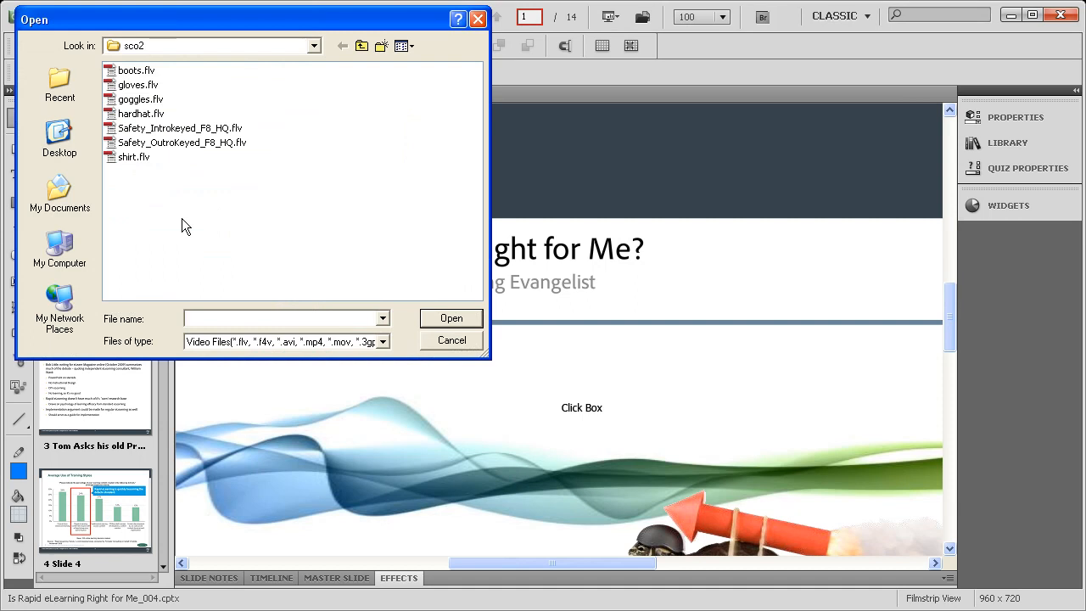
pyautogui.click(179, 127)
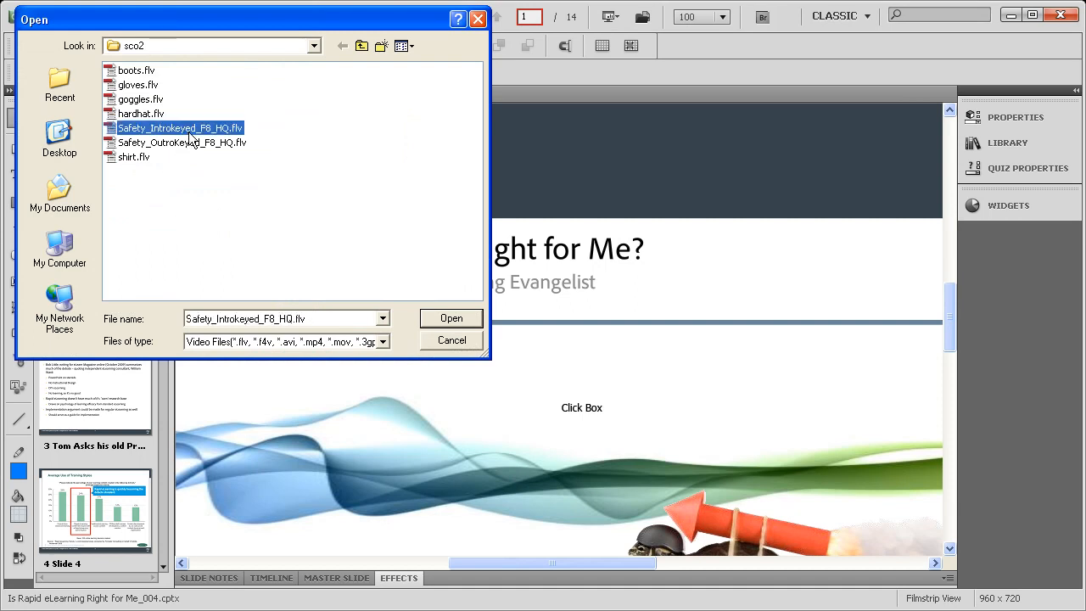
pyautogui.click(450, 318)
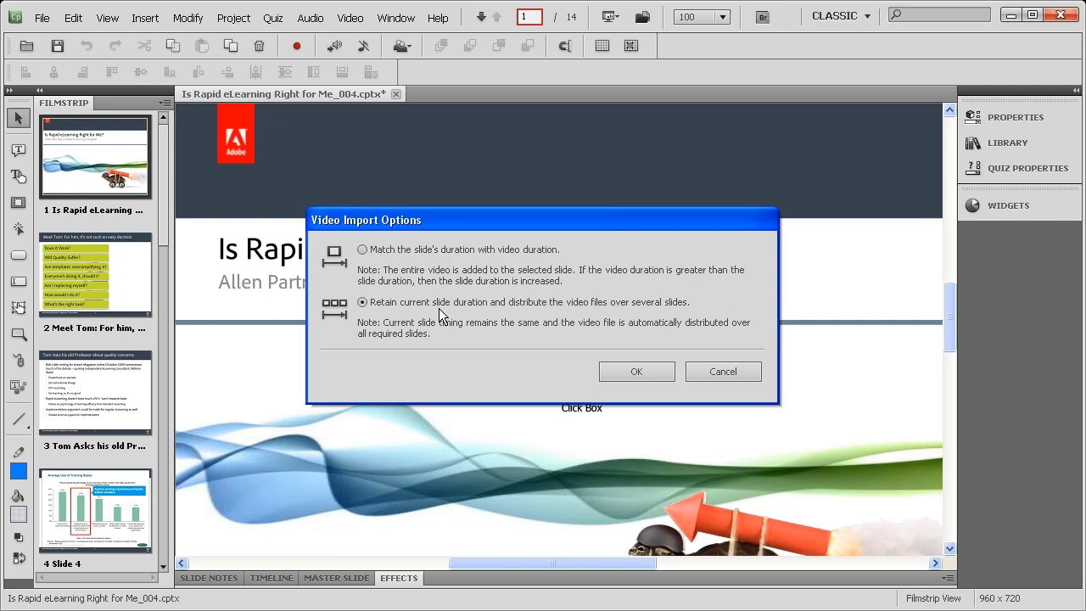
pyautogui.moveTo(393, 312)
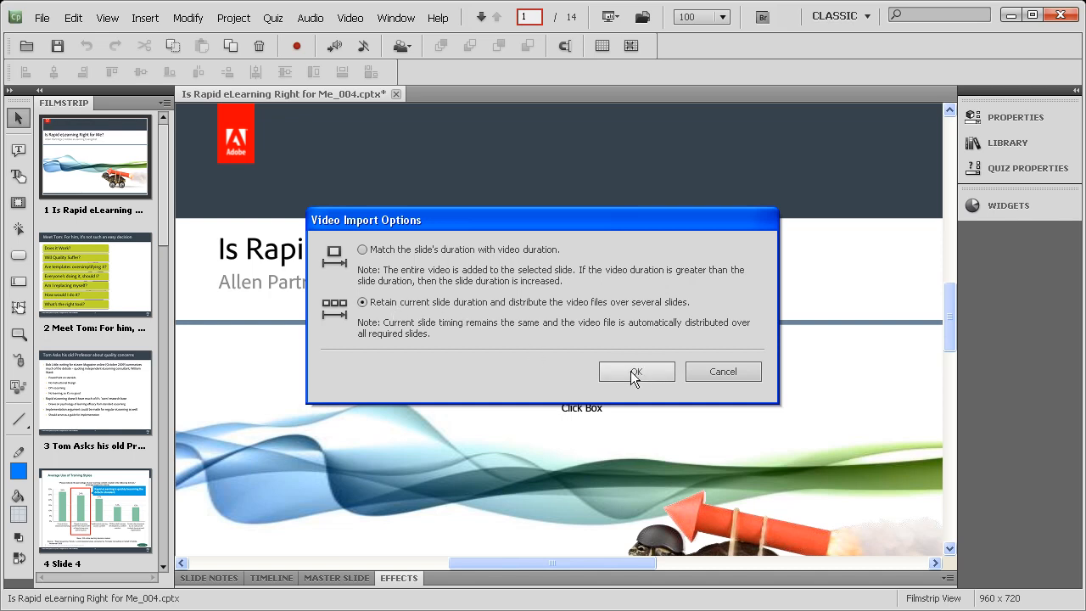
pyautogui.click(636, 372)
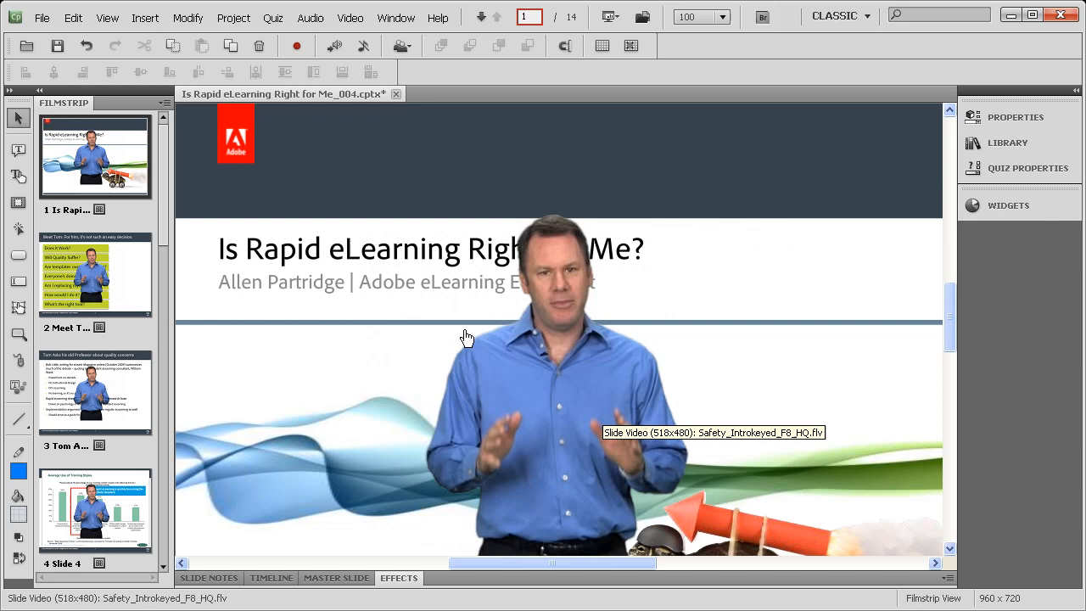
pyautogui.moveTo(355, 40)
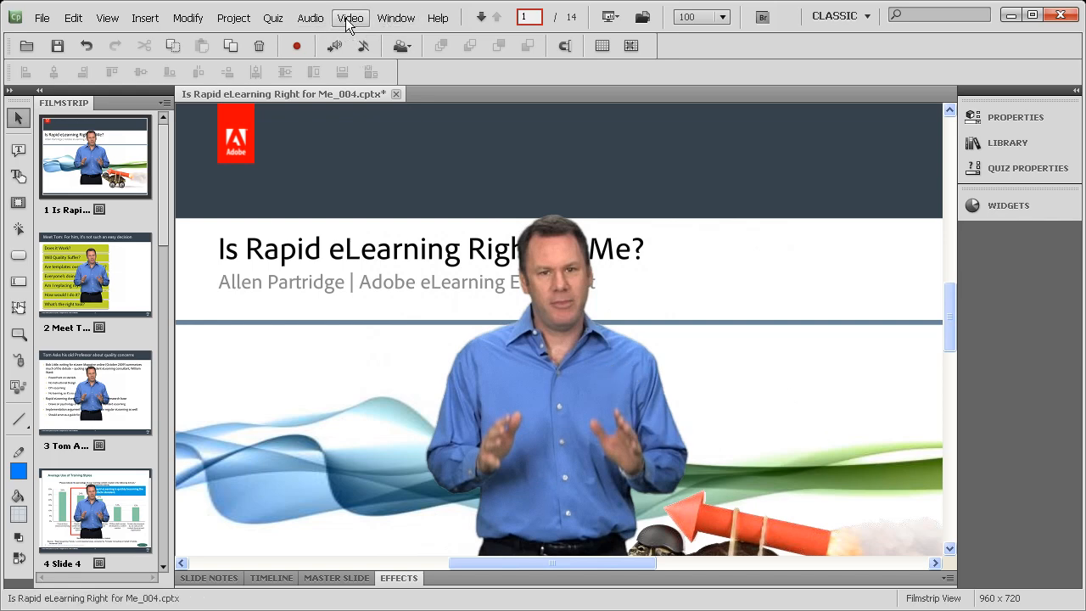
# Set Show Video On to TOC in Video Management for the speaker video.
pyautogui.click(350, 17)
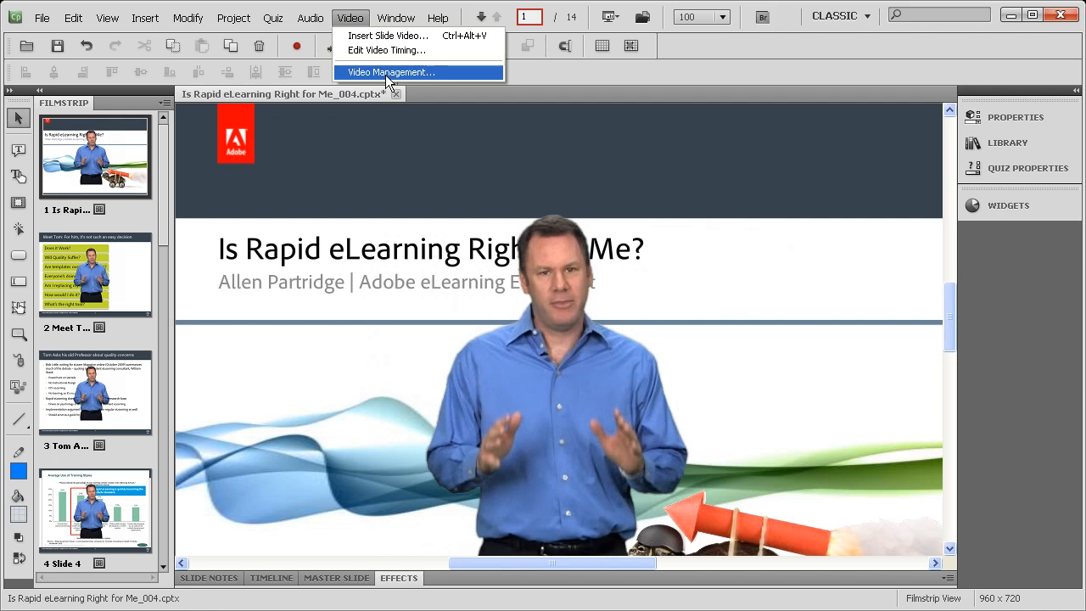
pyautogui.click(391, 71)
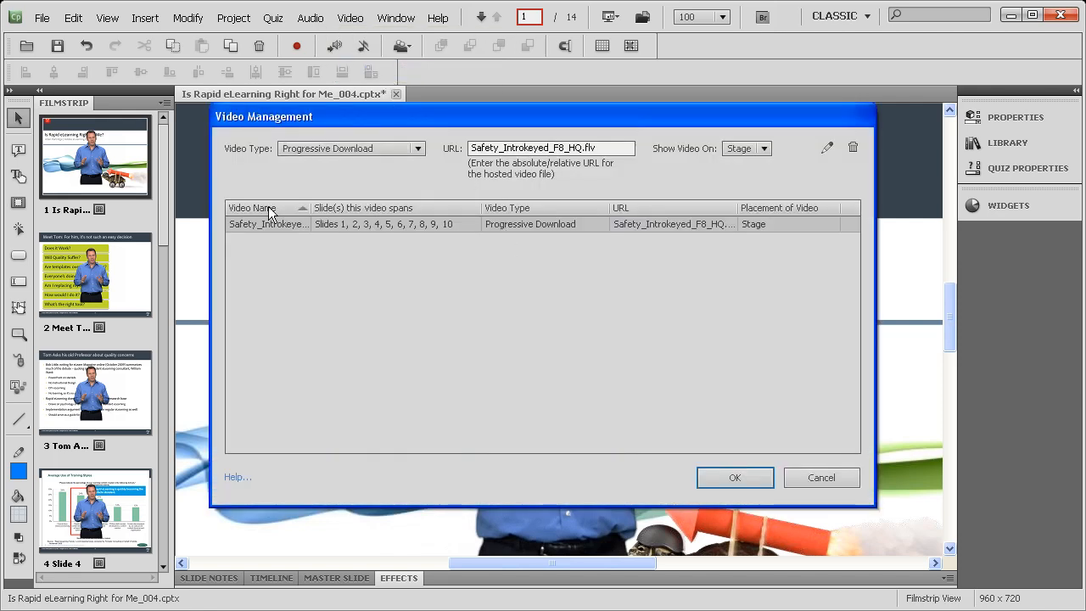
pyautogui.moveTo(668, 162)
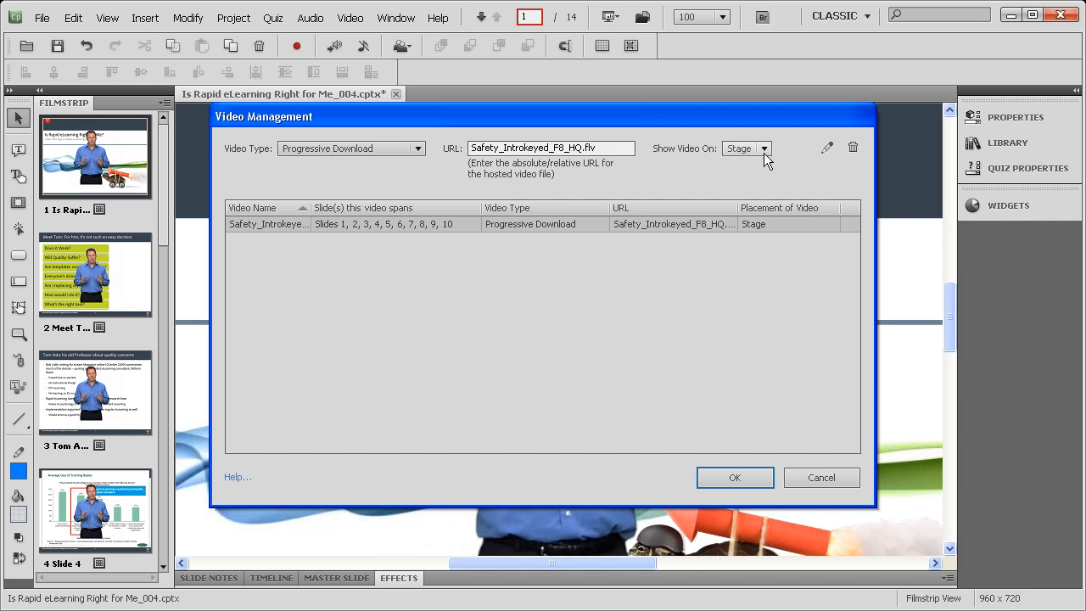
pyautogui.click(762, 148)
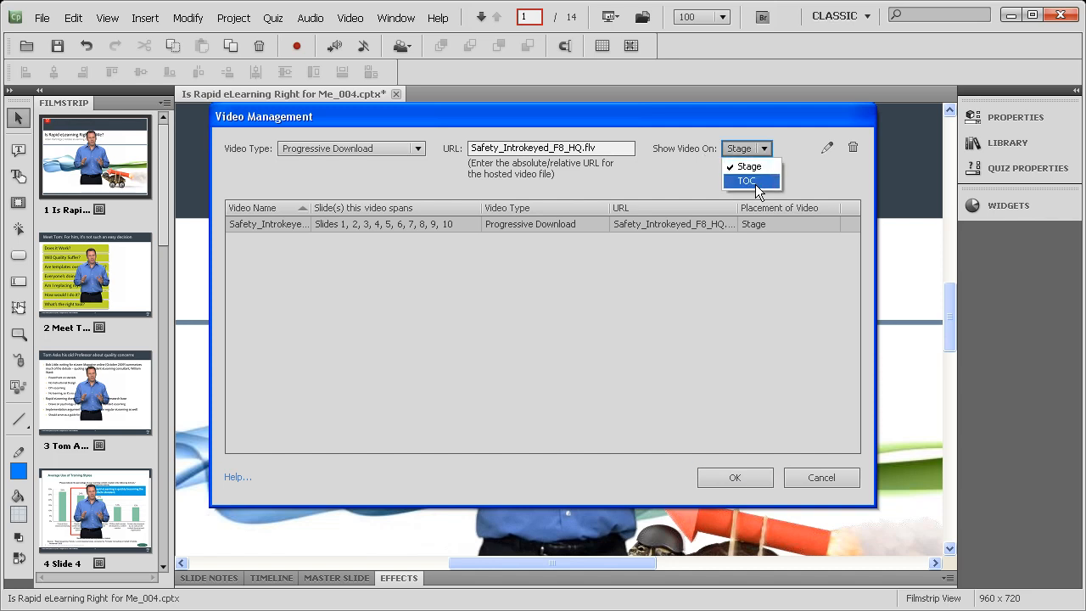
pyautogui.click(746, 181)
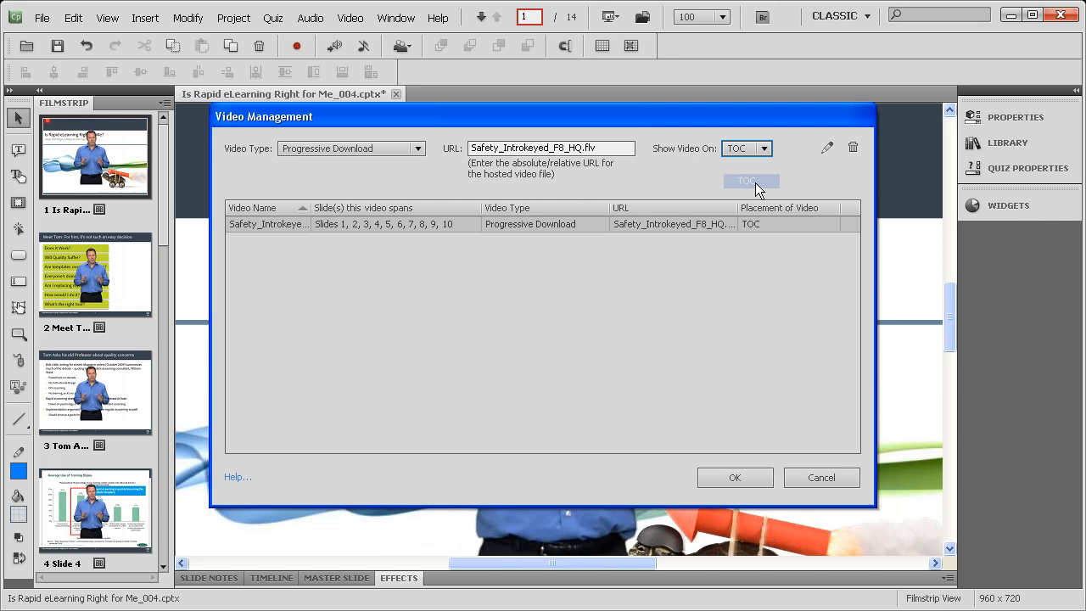
pyautogui.moveTo(789, 167)
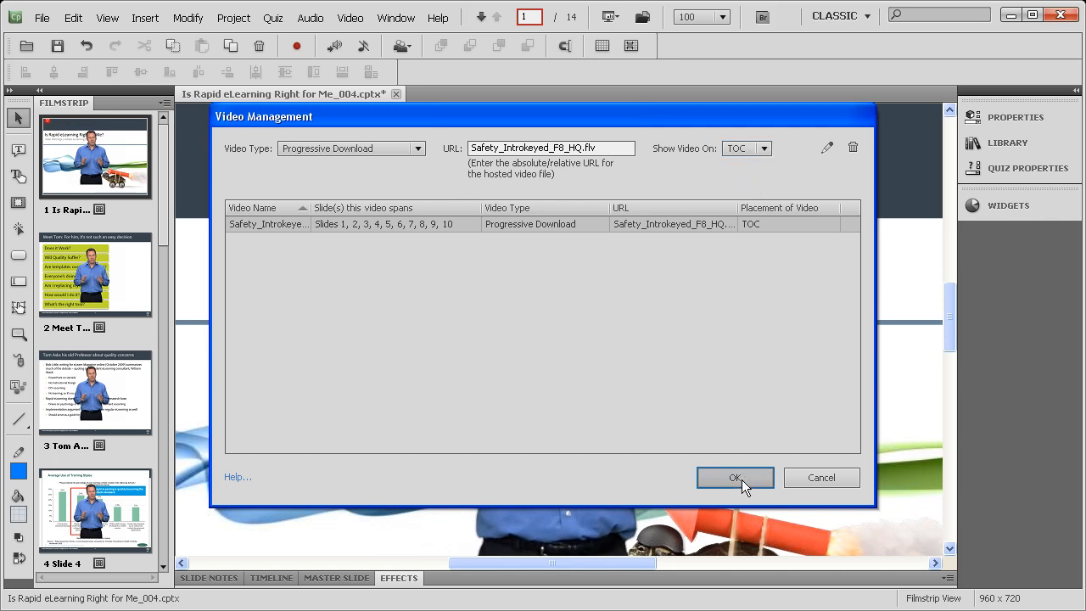
# Apply the TOC video placement, preview the whole project, then close the preview.
pyautogui.click(735, 477)
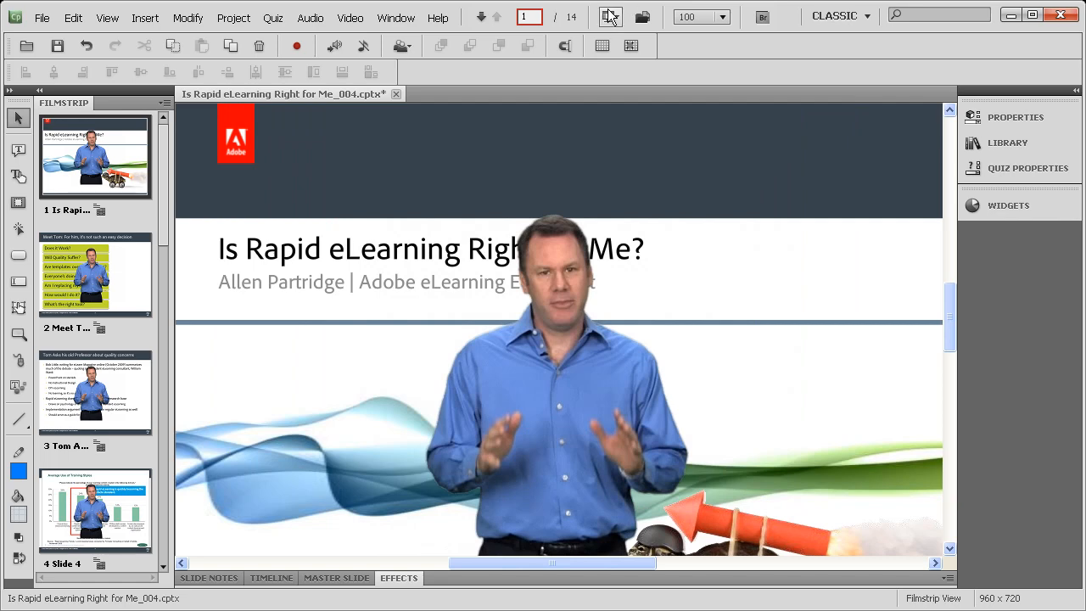
pyautogui.click(610, 16)
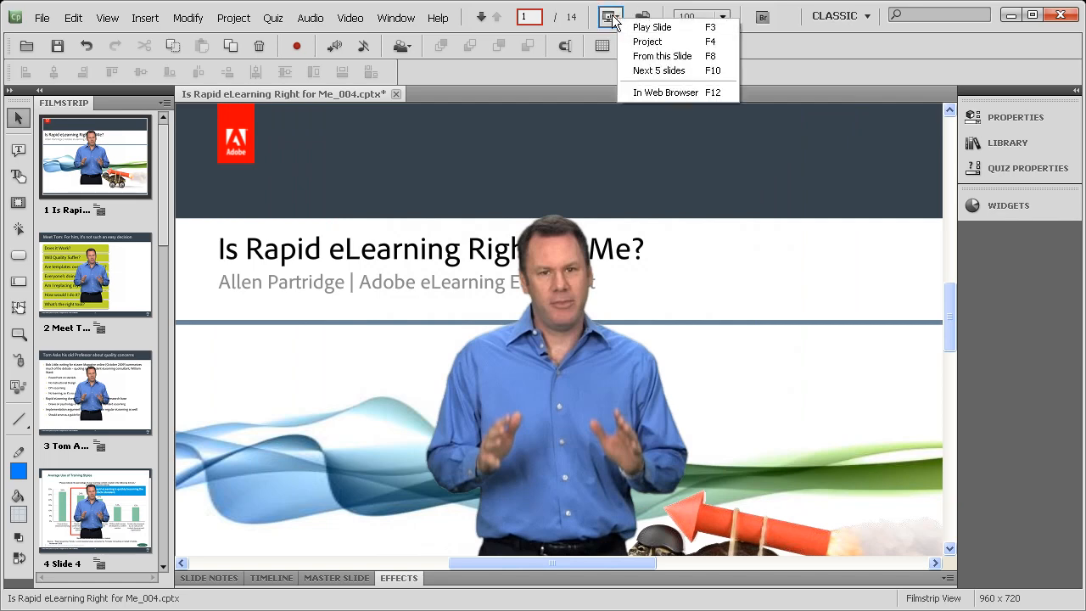
pyautogui.moveTo(647, 41)
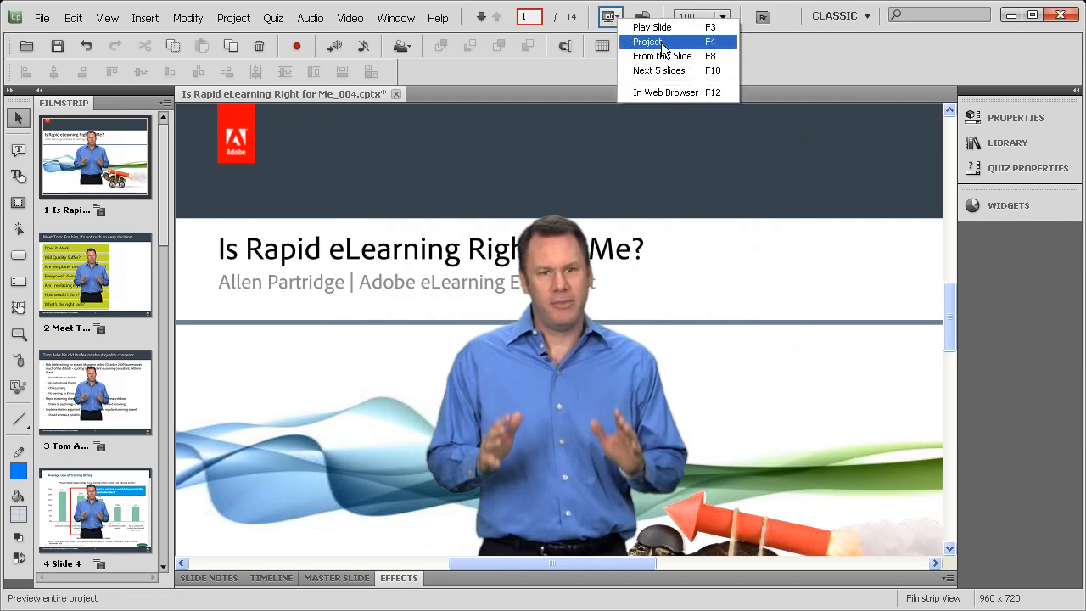
pyautogui.click(648, 42)
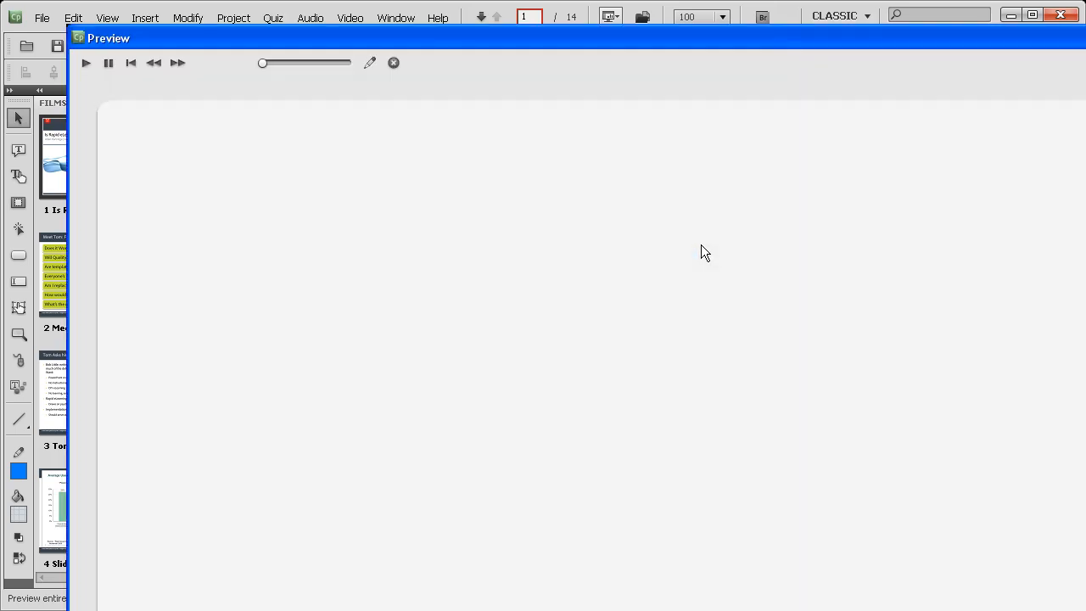
pyautogui.click(85, 63)
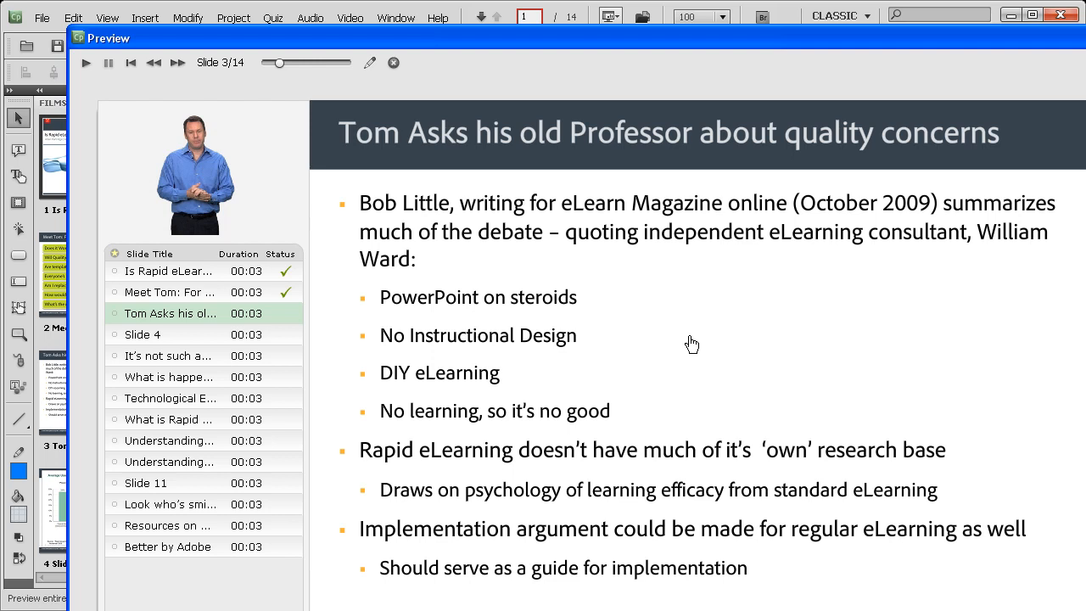
pyautogui.moveTo(693, 344)
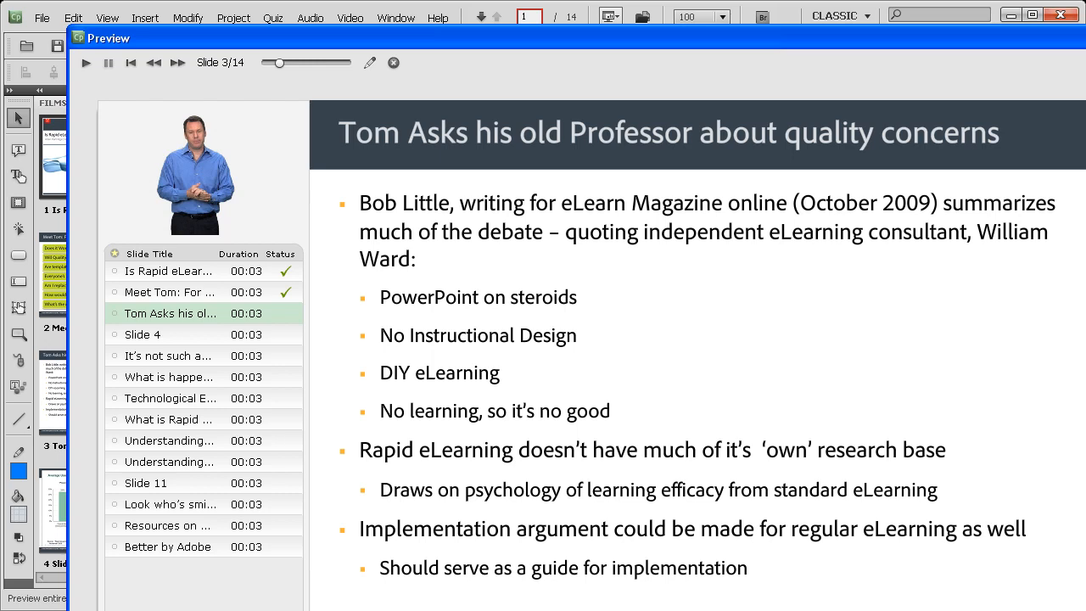
pyautogui.click(393, 62)
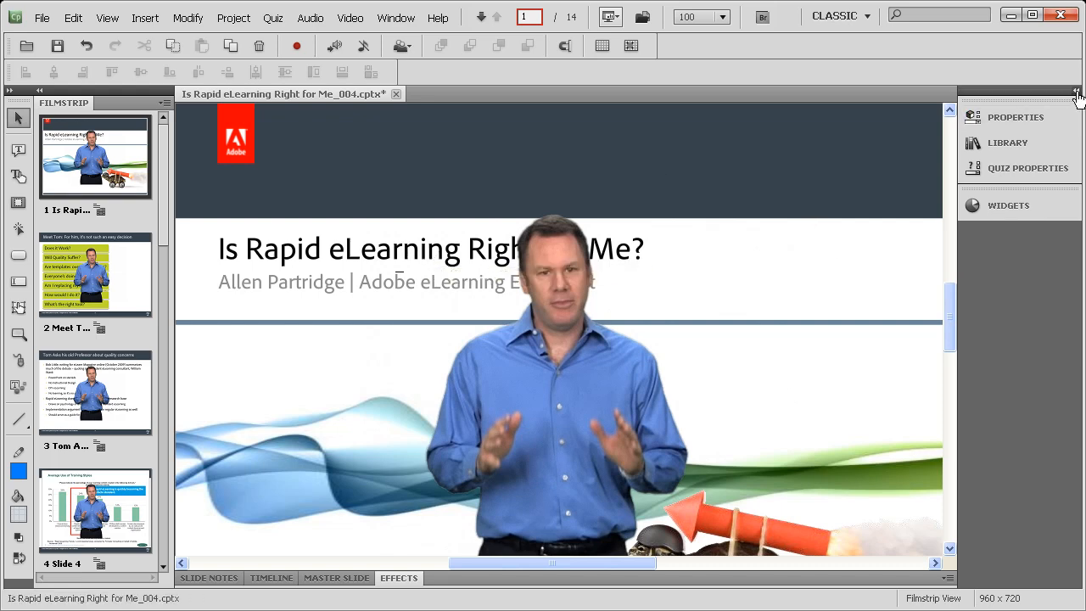
# Select the speaker video and open Edit Video Timing from the Properties panel.
pyautogui.click(1016, 117)
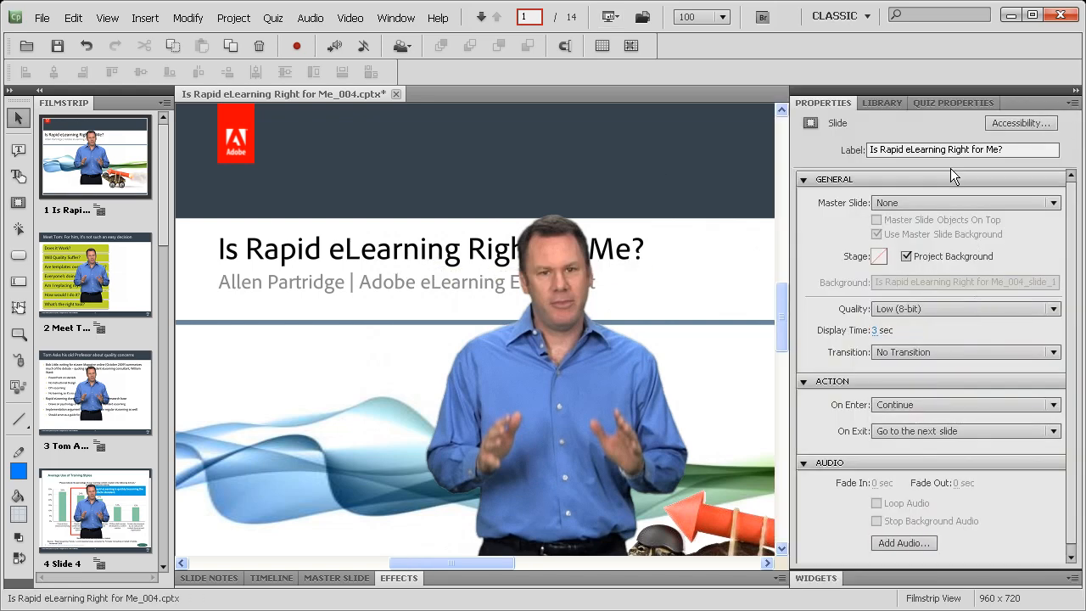
pyautogui.click(577, 356)
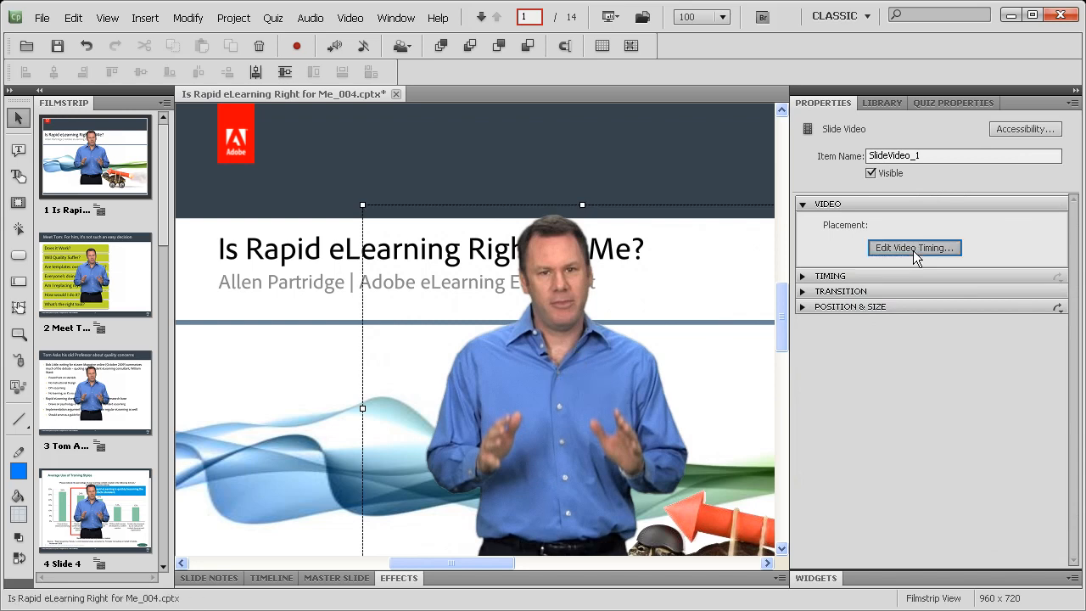
pyautogui.click(914, 247)
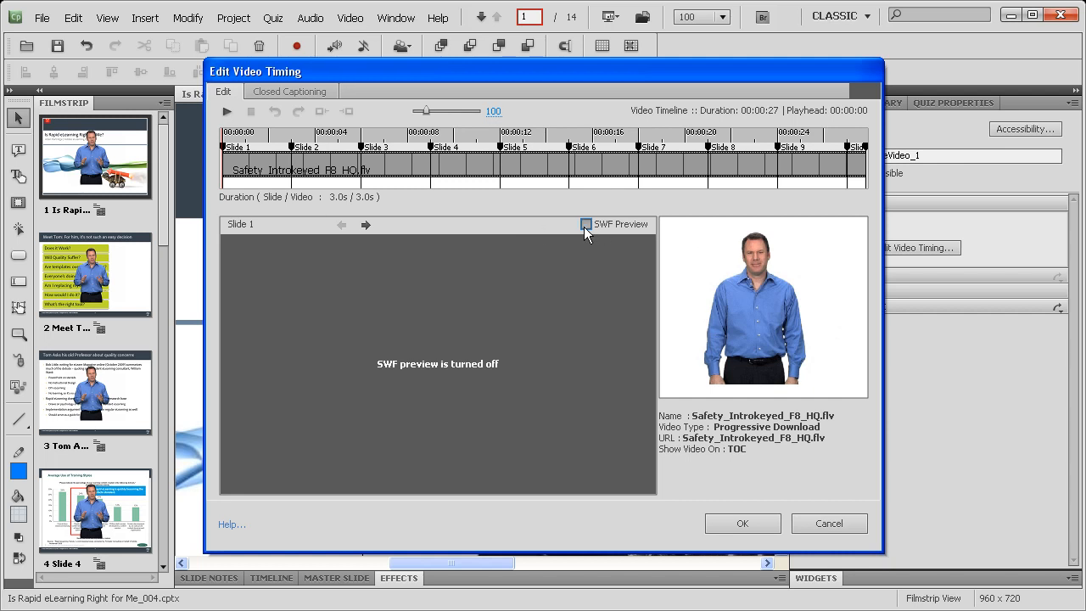
# Turn on SWF Preview and move the Slide 2 marker to two seconds.
pyautogui.click(586, 225)
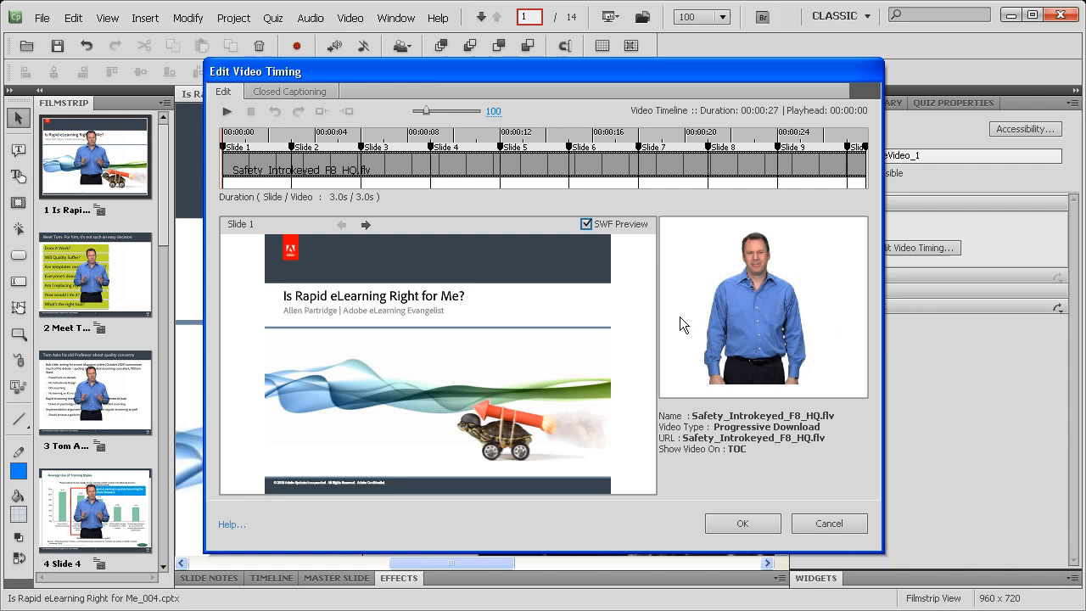
pyautogui.moveTo(619, 249)
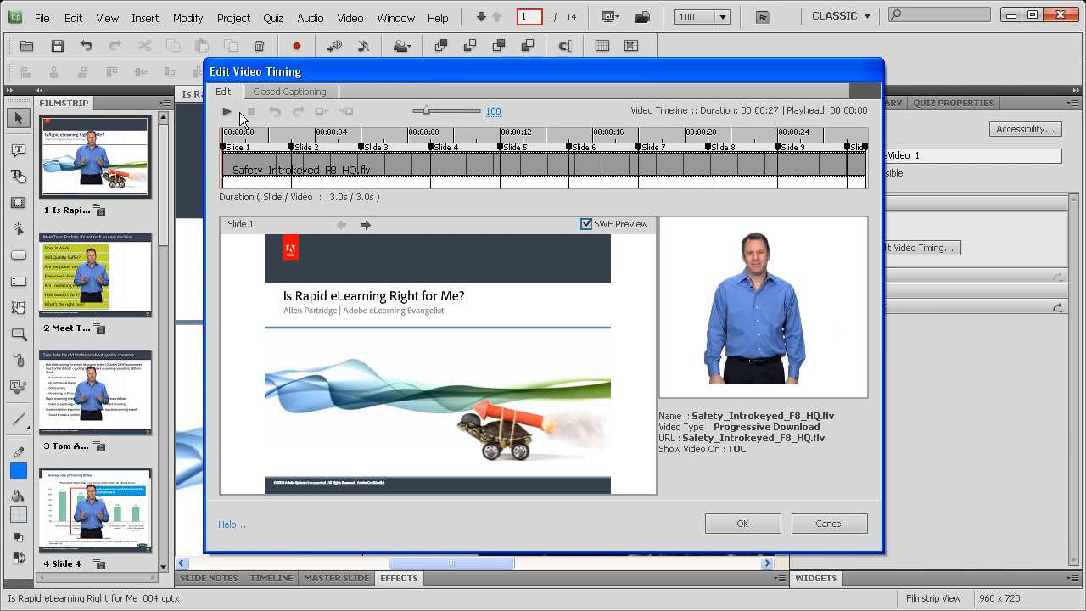
pyautogui.click(227, 111)
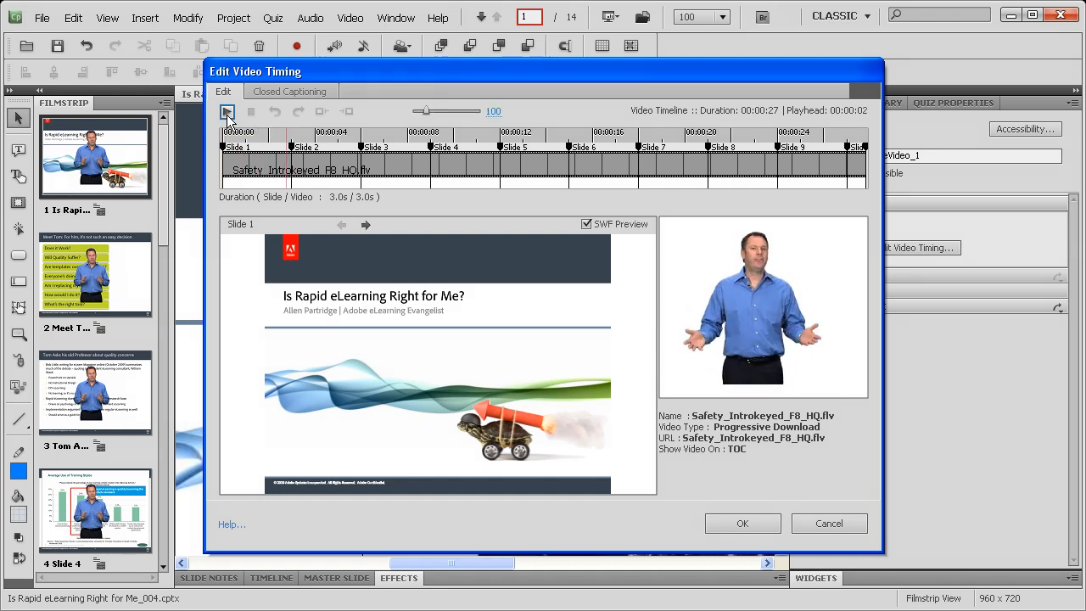
pyautogui.click(226, 111)
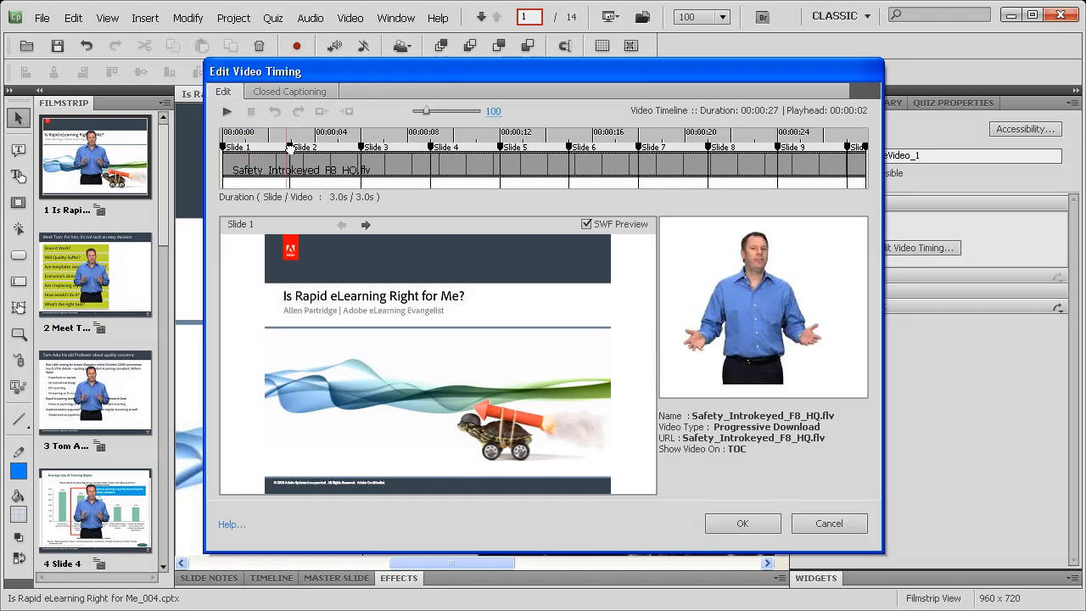
pyautogui.click(366, 224)
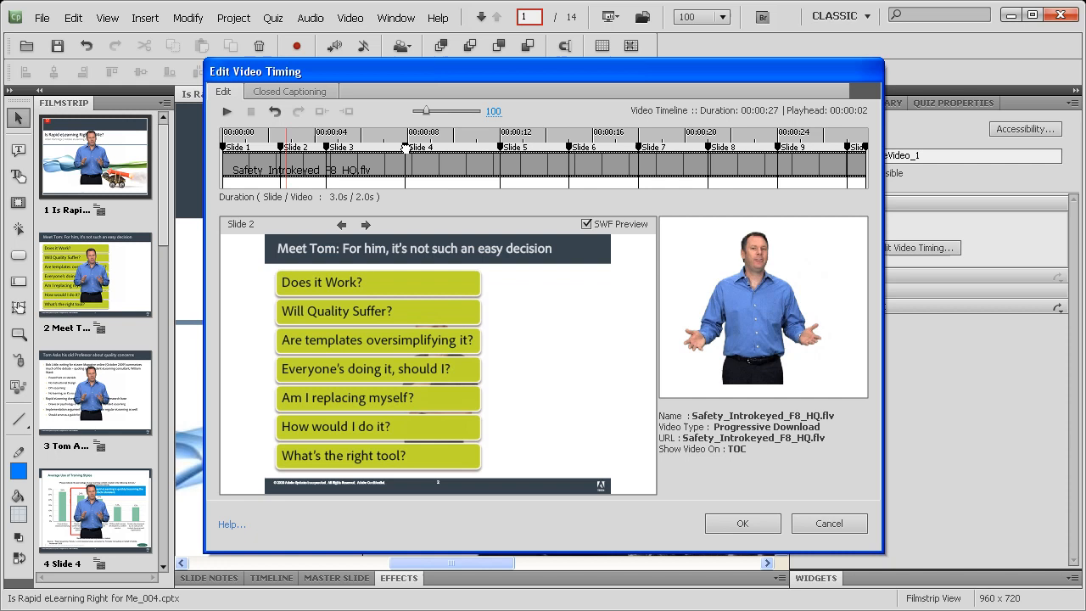
pyautogui.moveTo(673, 458)
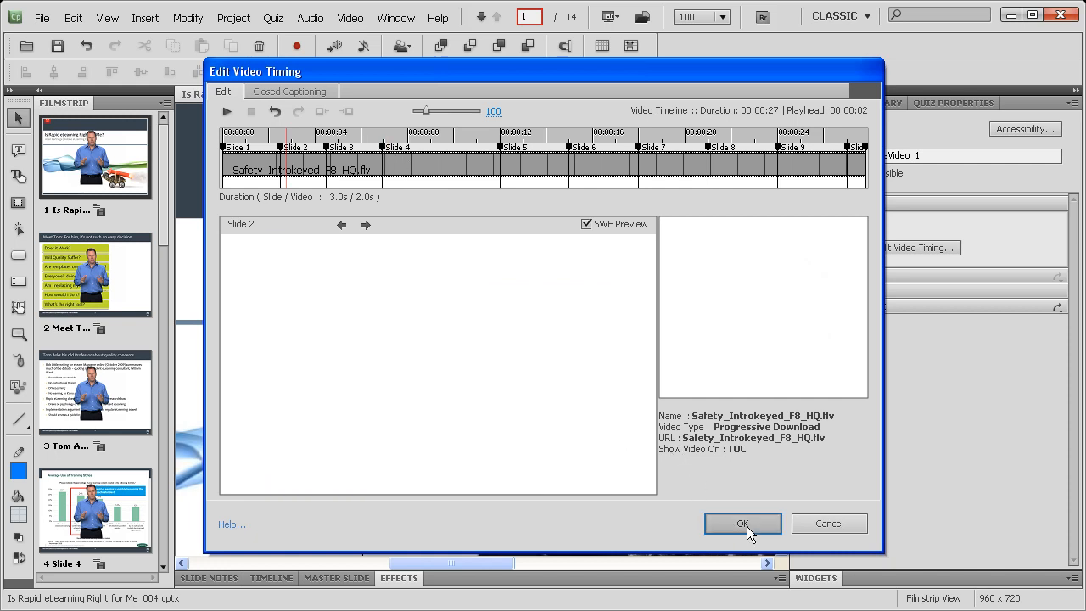
# Apply the new video timing and start a full project preview.
pyautogui.click(743, 524)
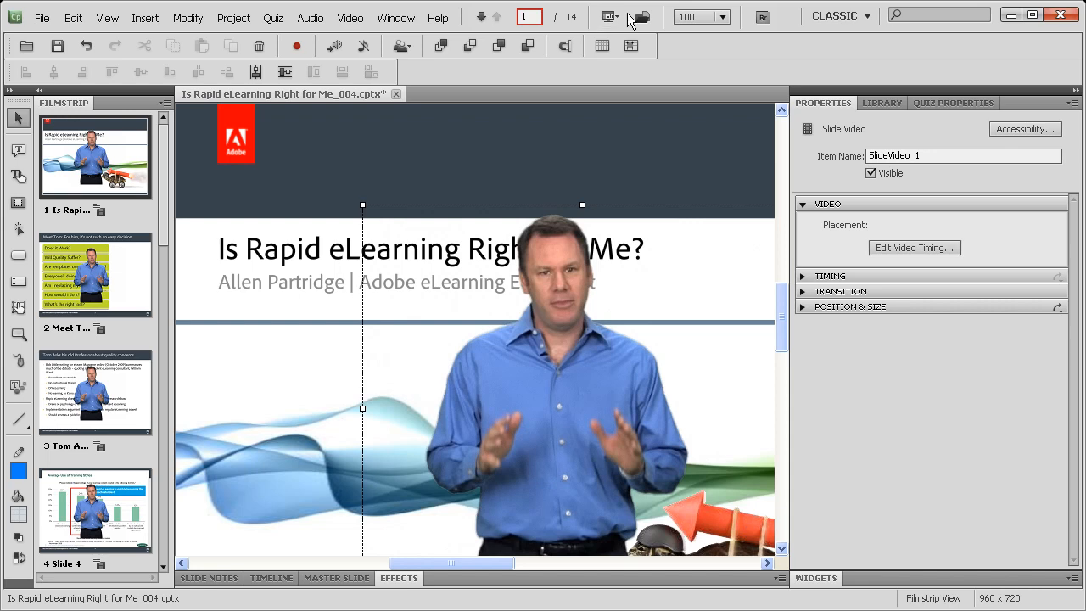
pyautogui.click(609, 16)
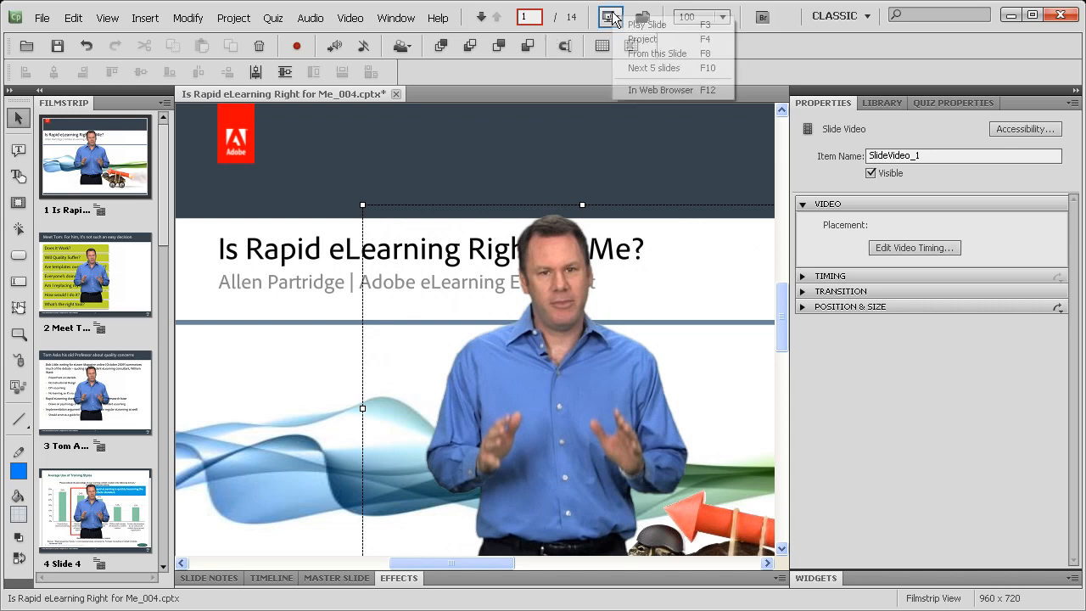
pyautogui.click(643, 39)
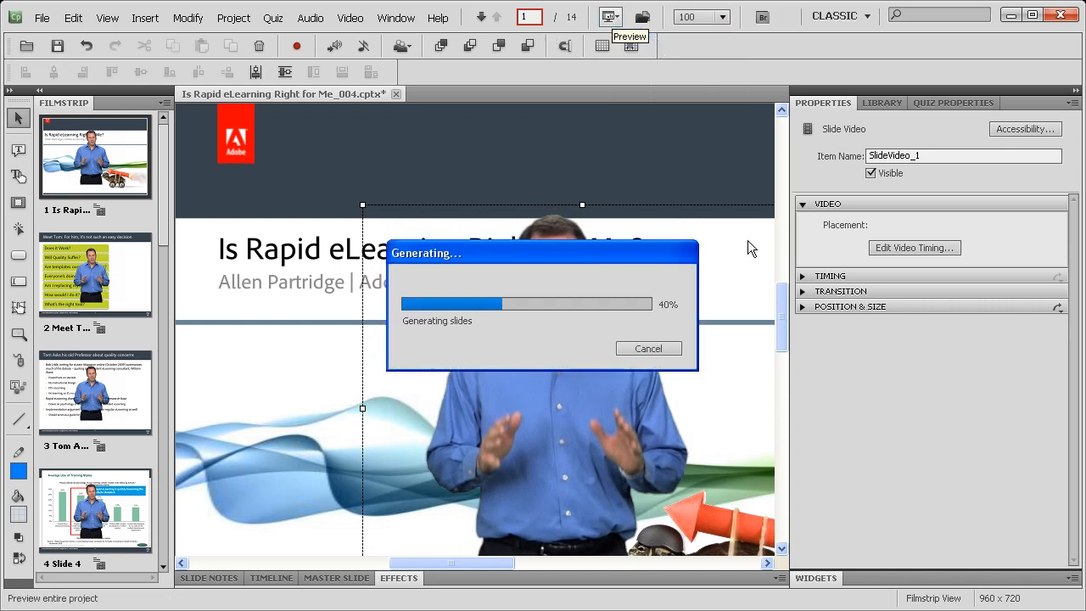